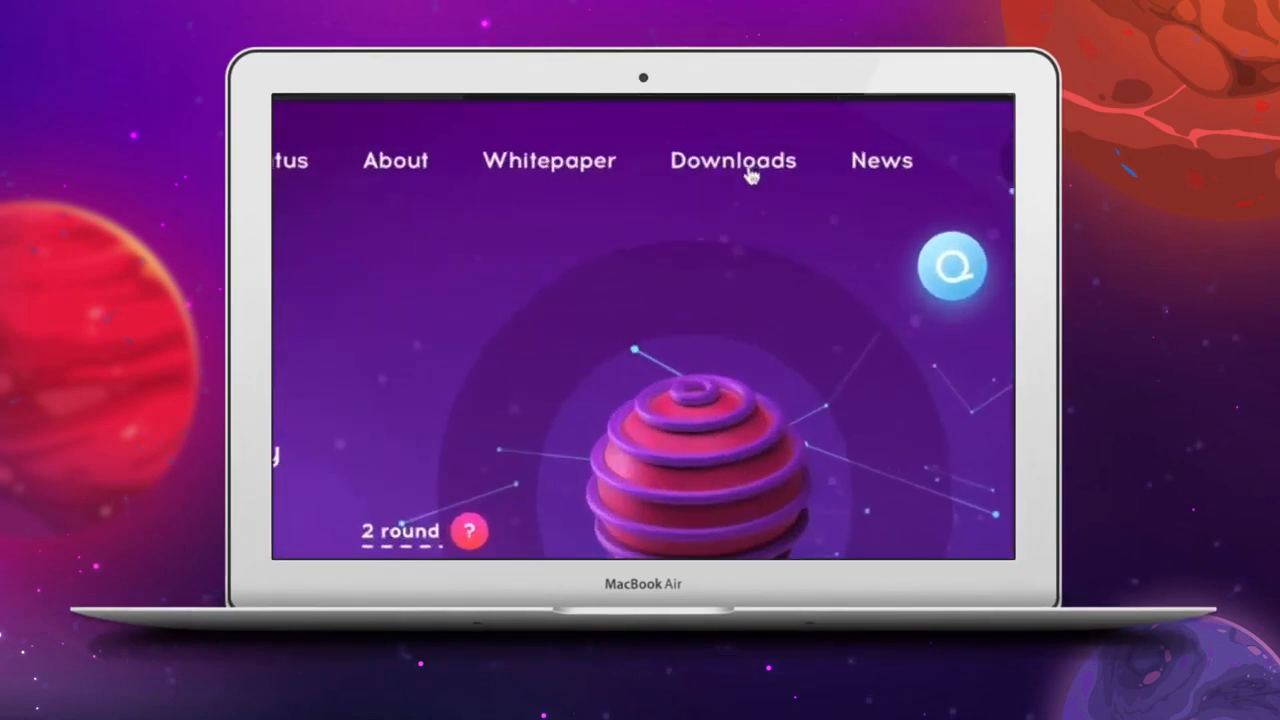
Step: Download the Mac OS qnode.main.pkg from the QChain site and open it
left_click(732, 160)
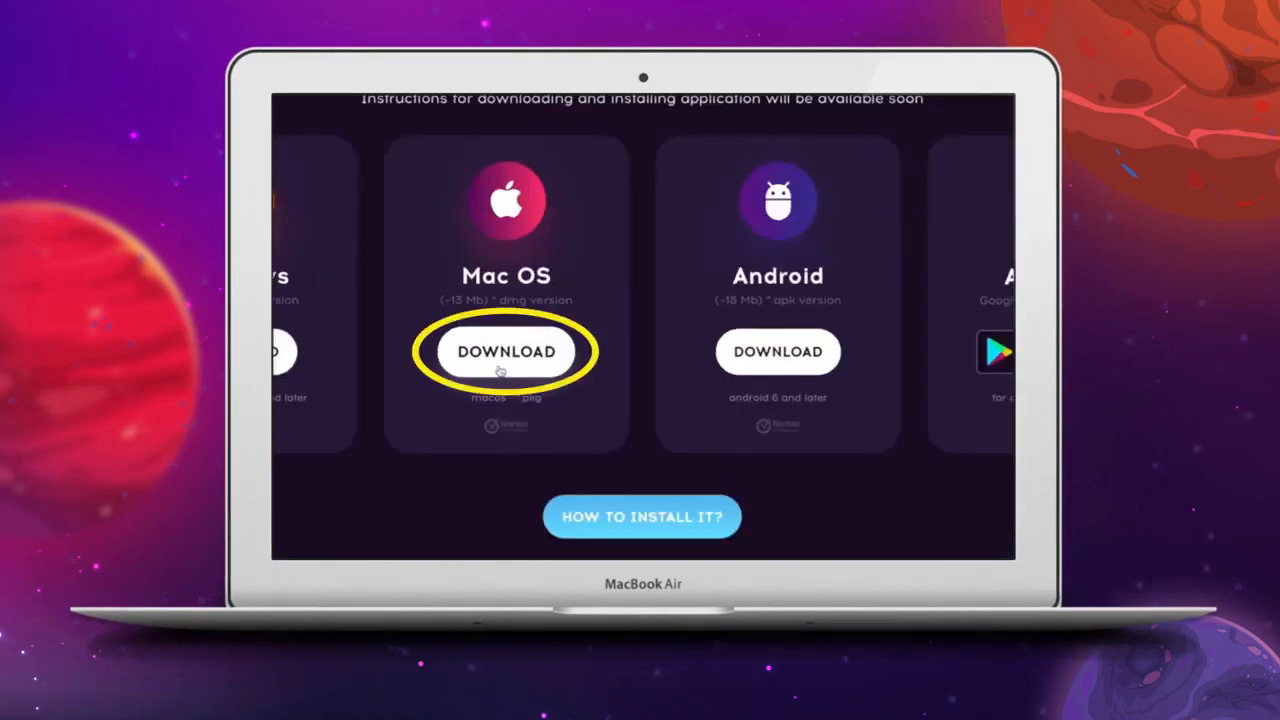
left_click(506, 351)
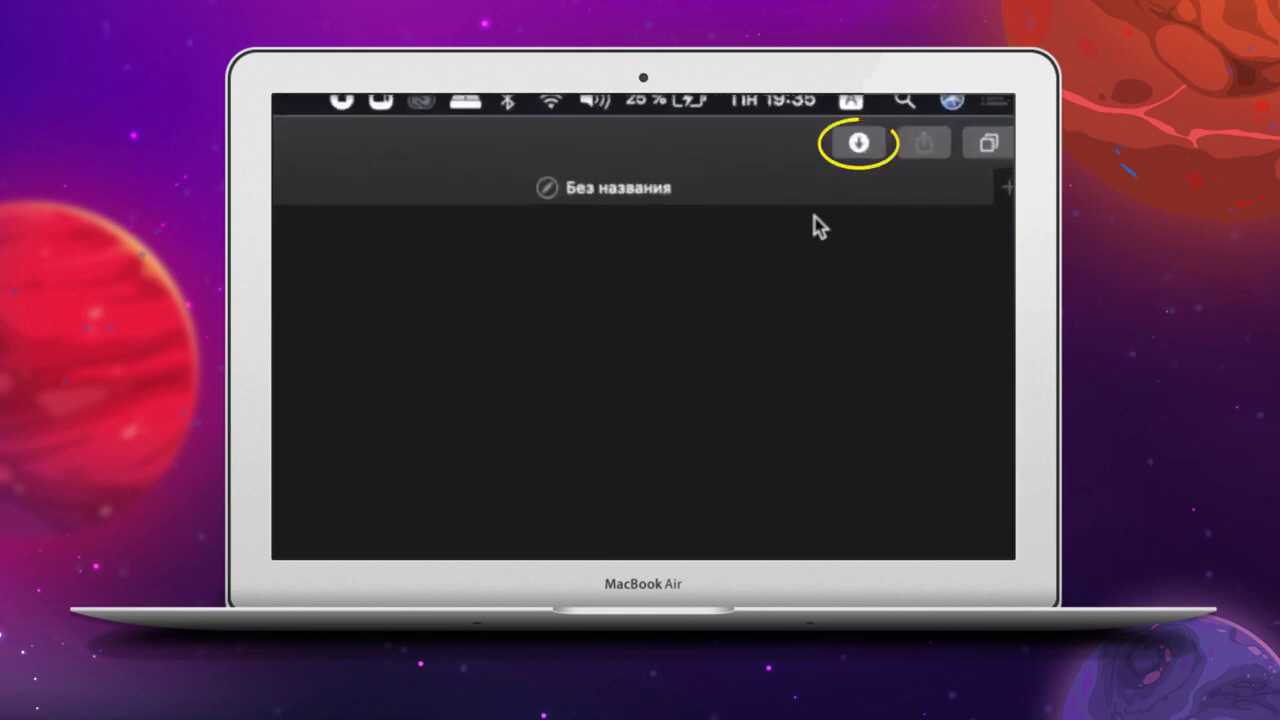
left_click(857, 142)
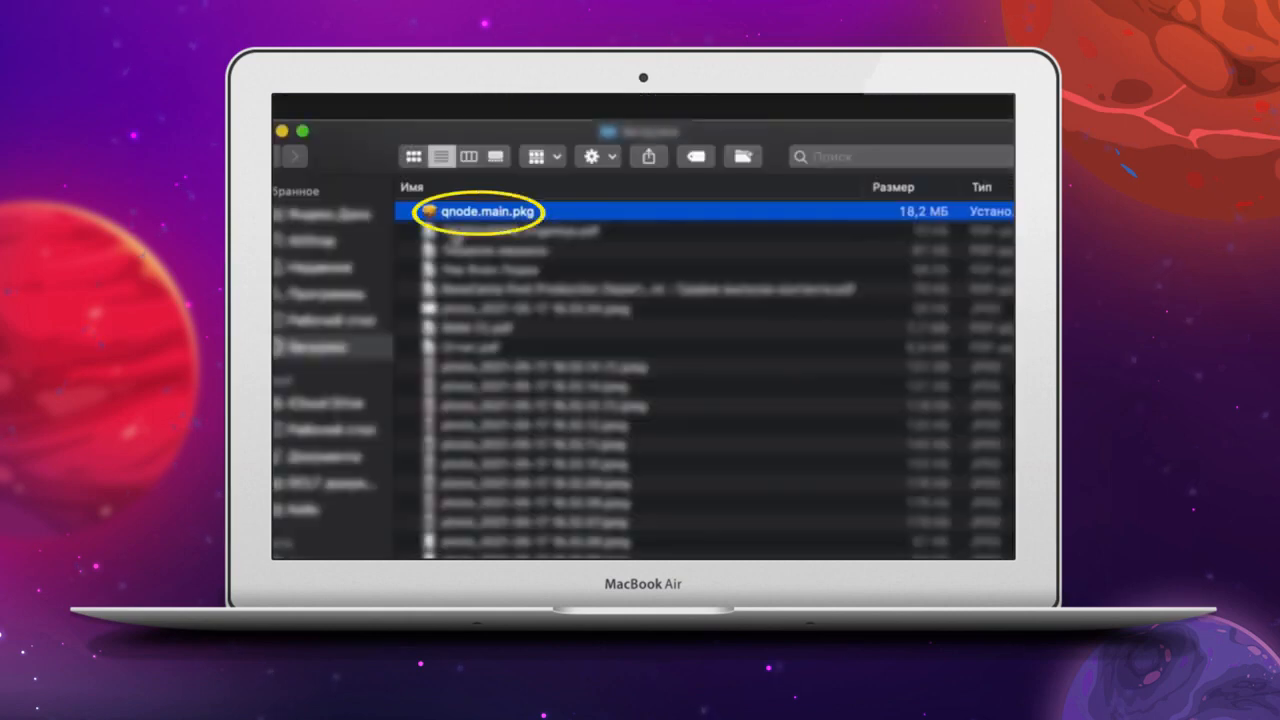
right_click(485, 211)
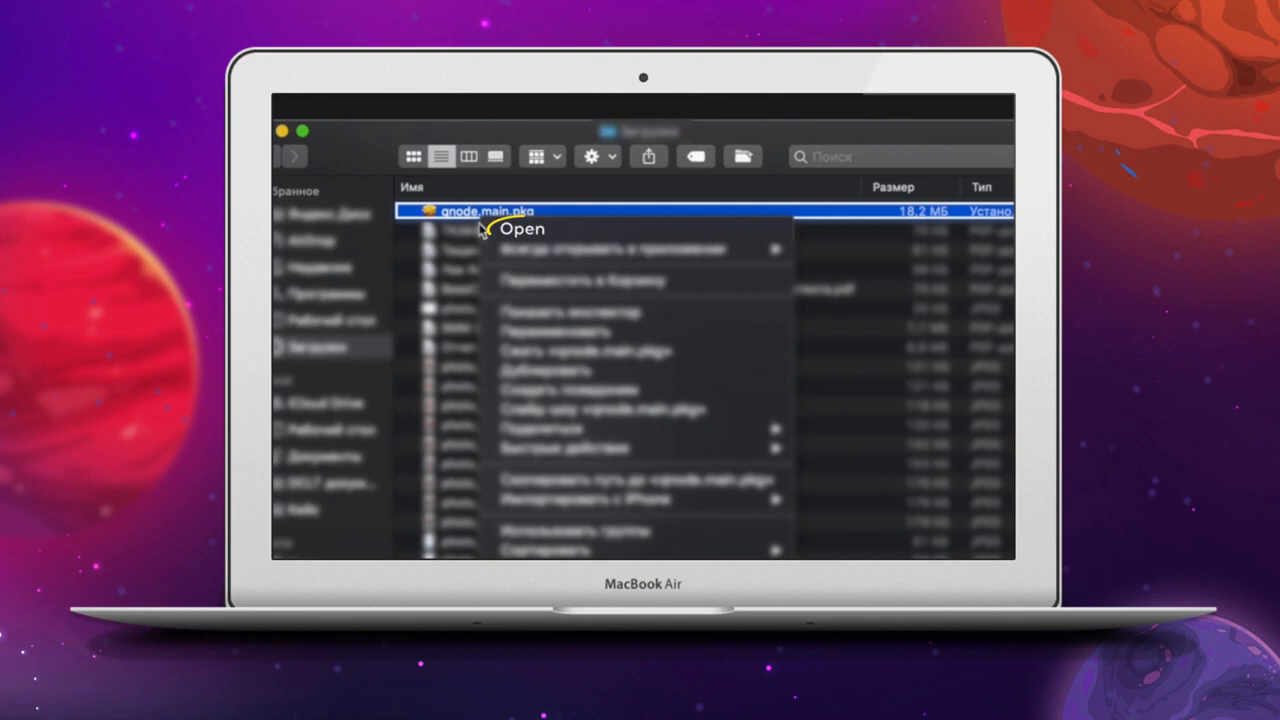
left_click(521, 228)
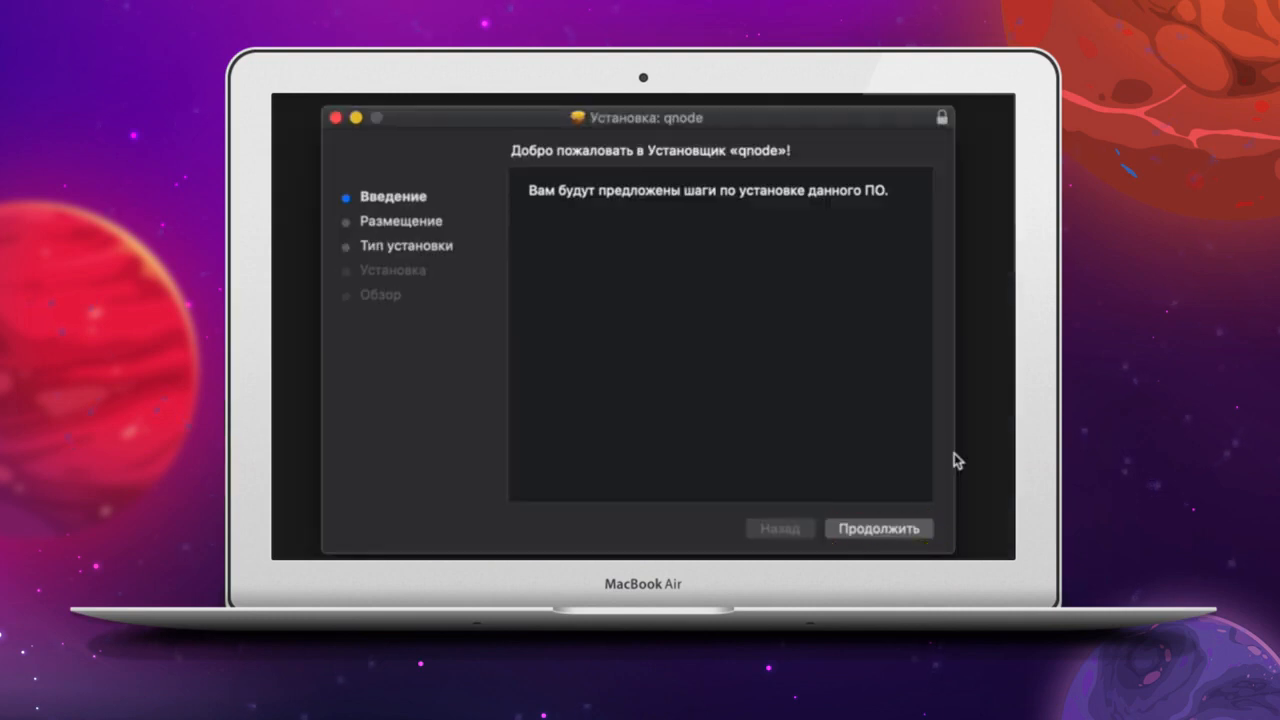
Step: Run the standard qnode installation on Macintosh HD and close the installer
left_click(877, 528)
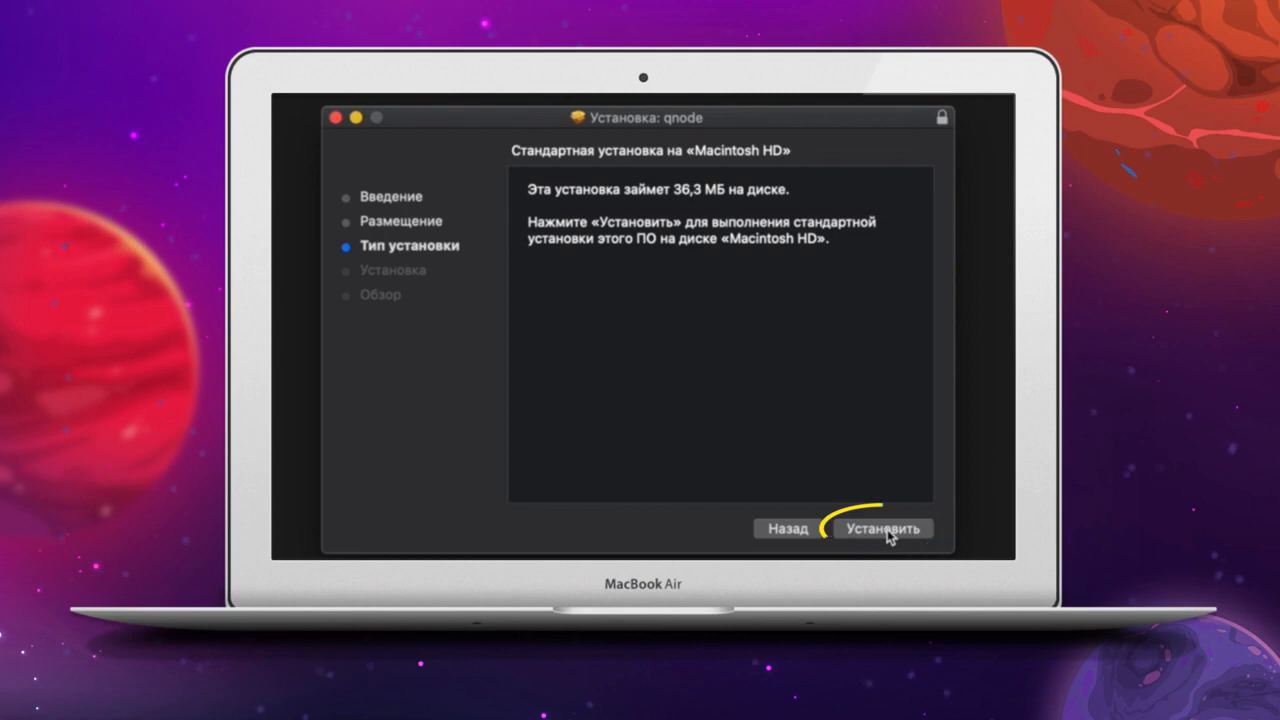
left_click(882, 528)
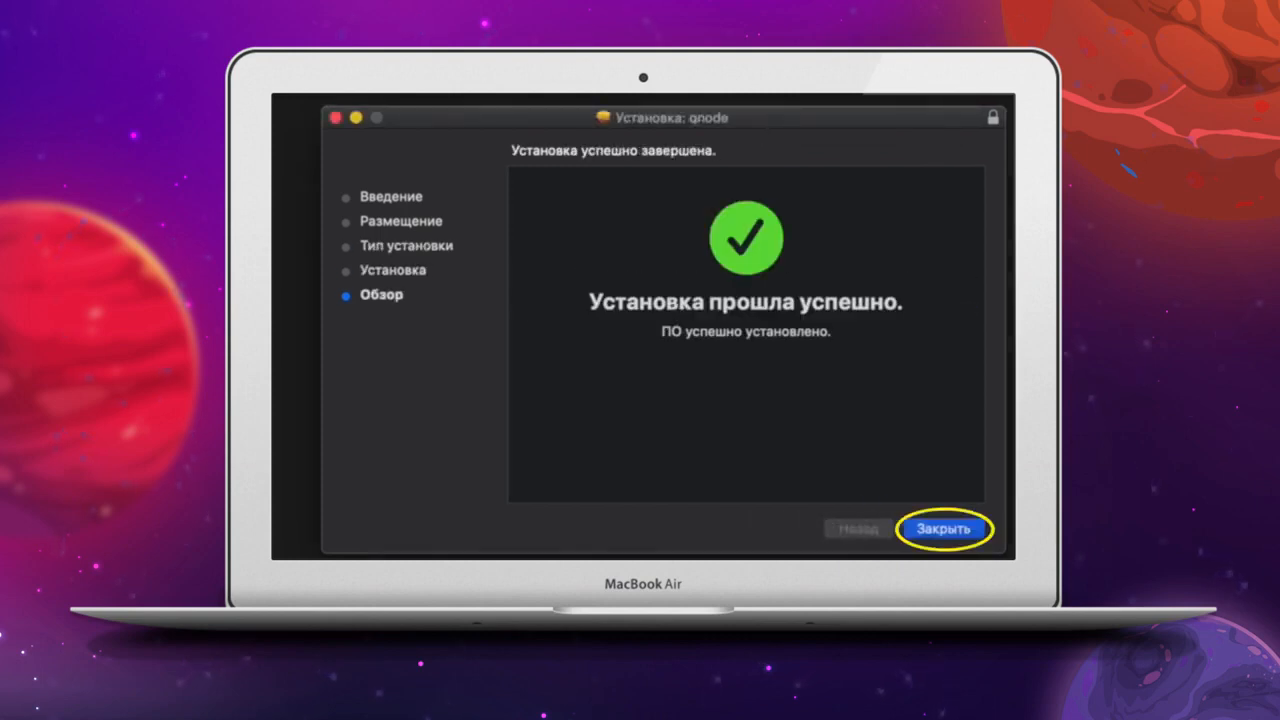
left_click(944, 529)
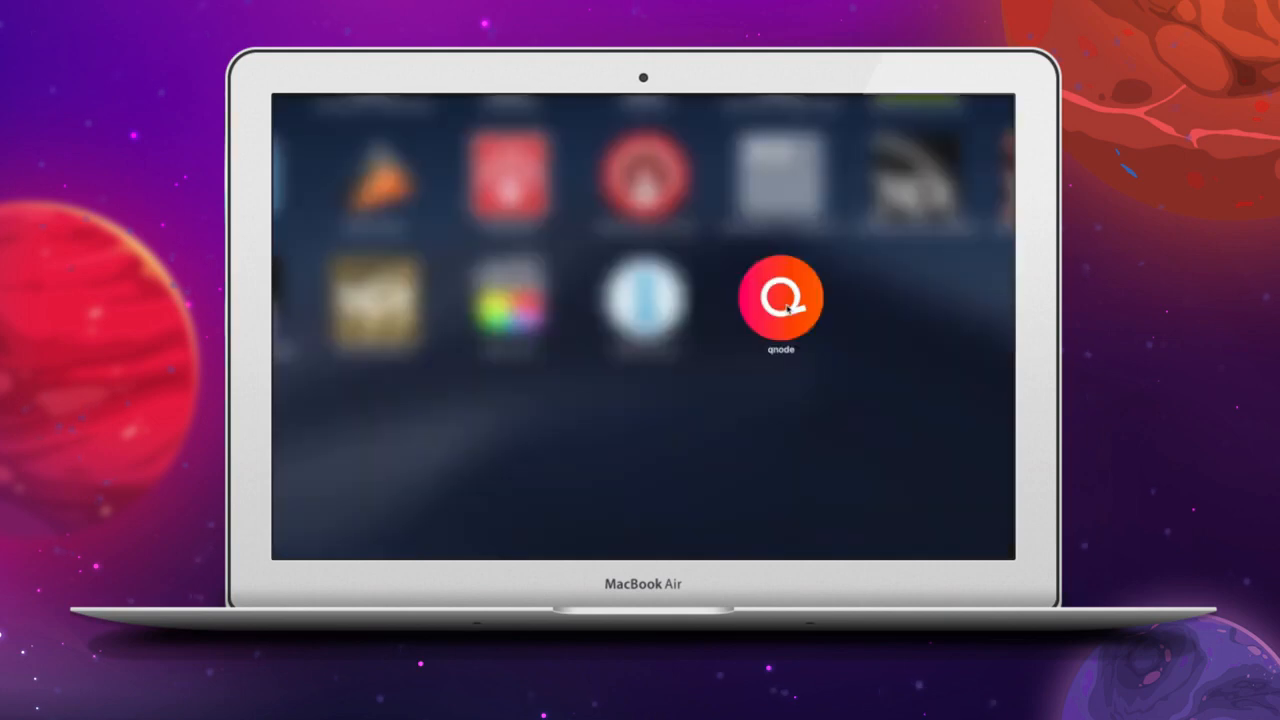
Step: Launch qnode from Launchpad, pass the Welcome screen, and accept all terms
left_click(781, 305)
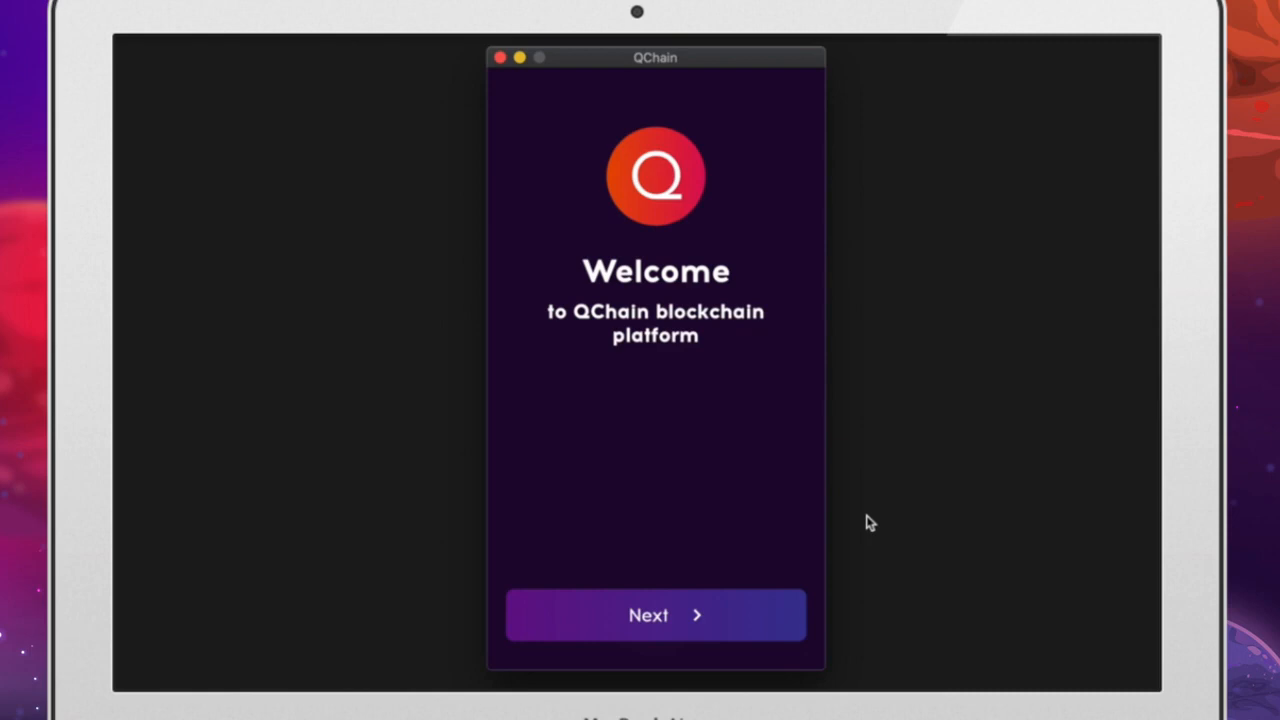
left_click(655, 614)
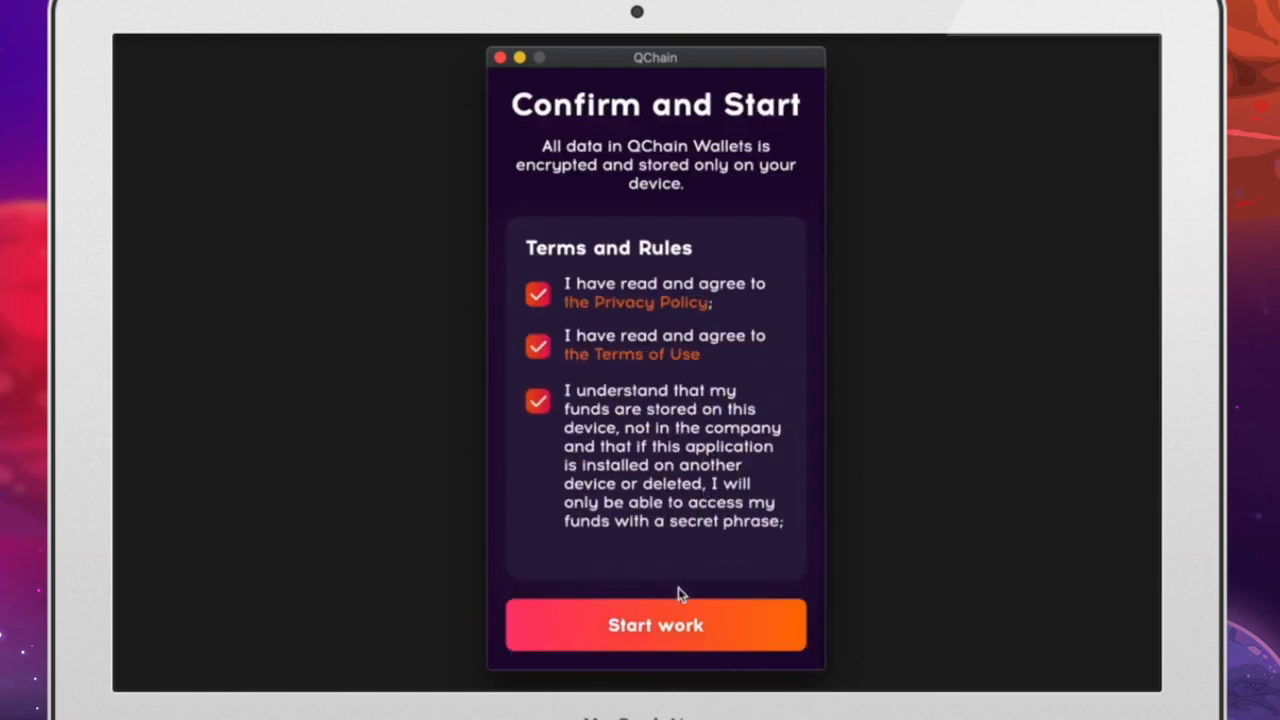
left_click(655, 625)
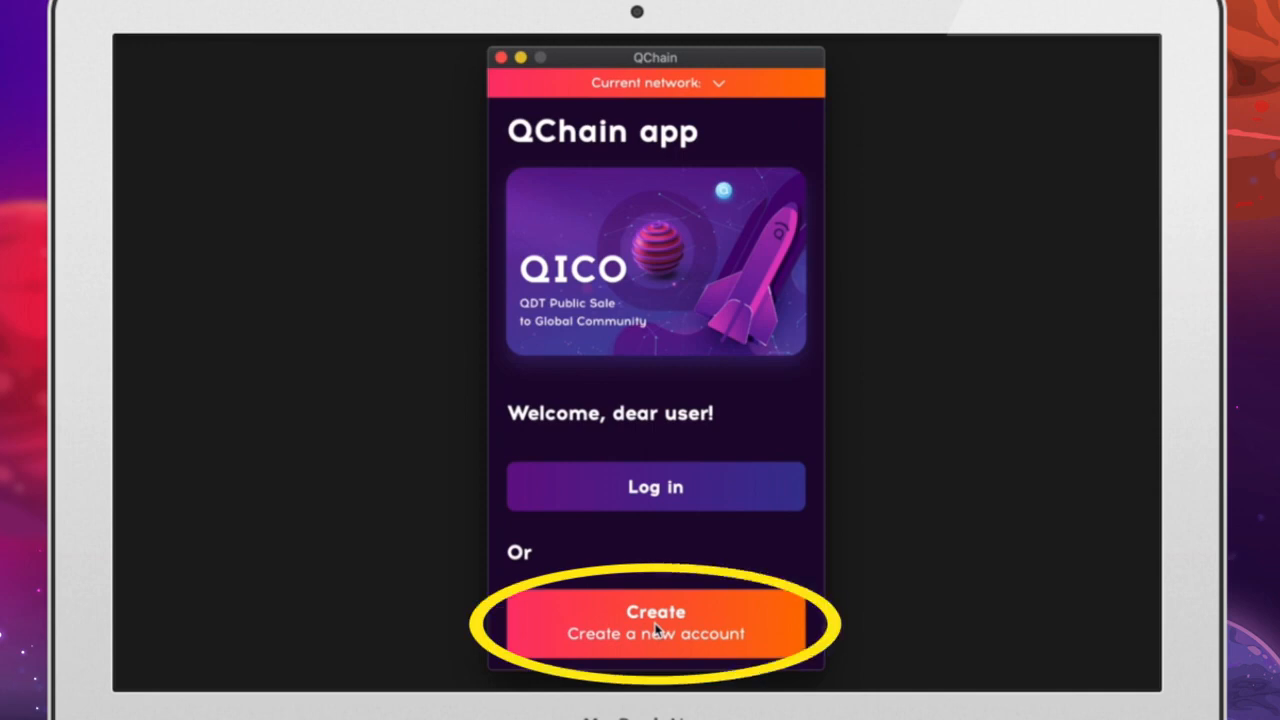
Step: Switch the current network to mainnet from the Available Networks list
left_click(655, 83)
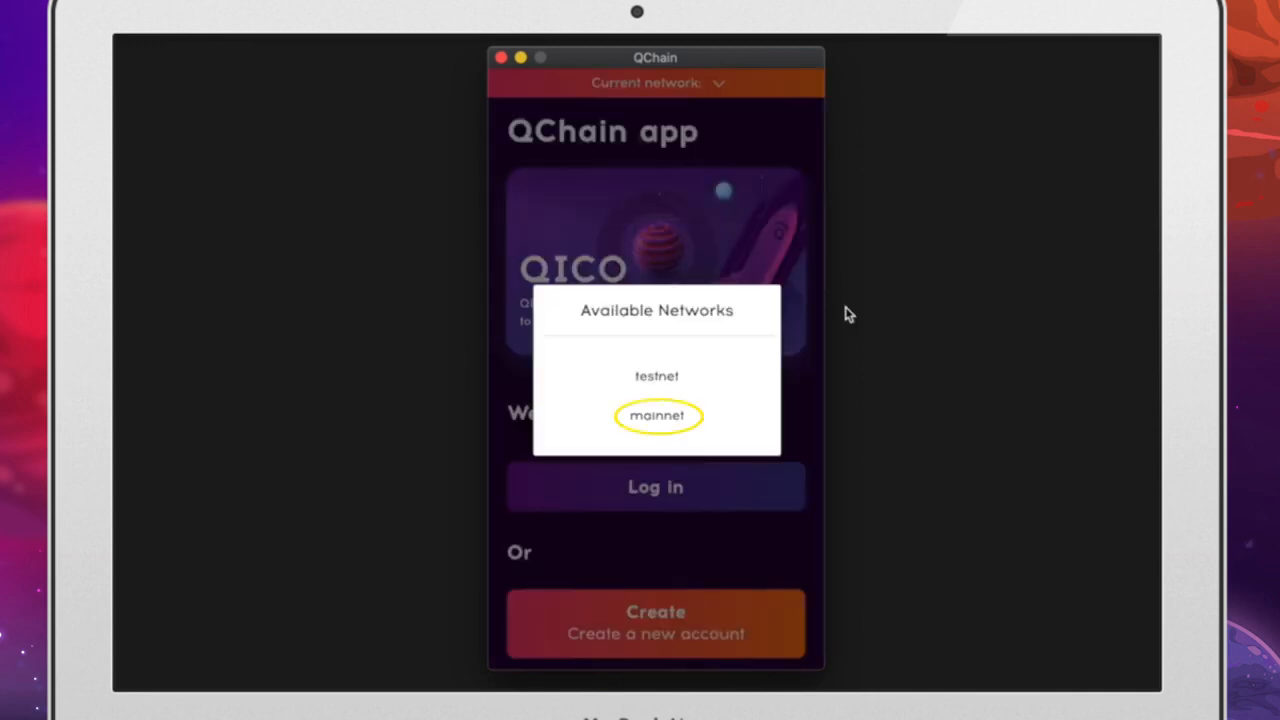
left_click(656, 415)
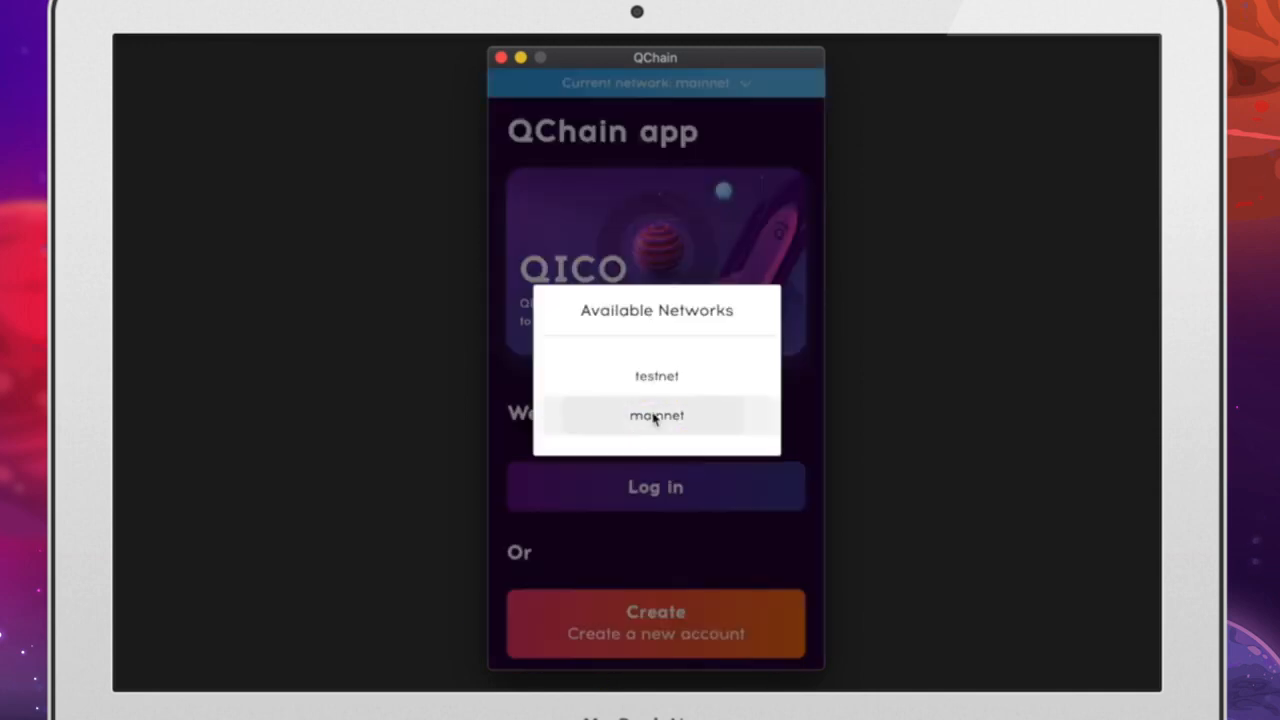
left_click(656, 415)
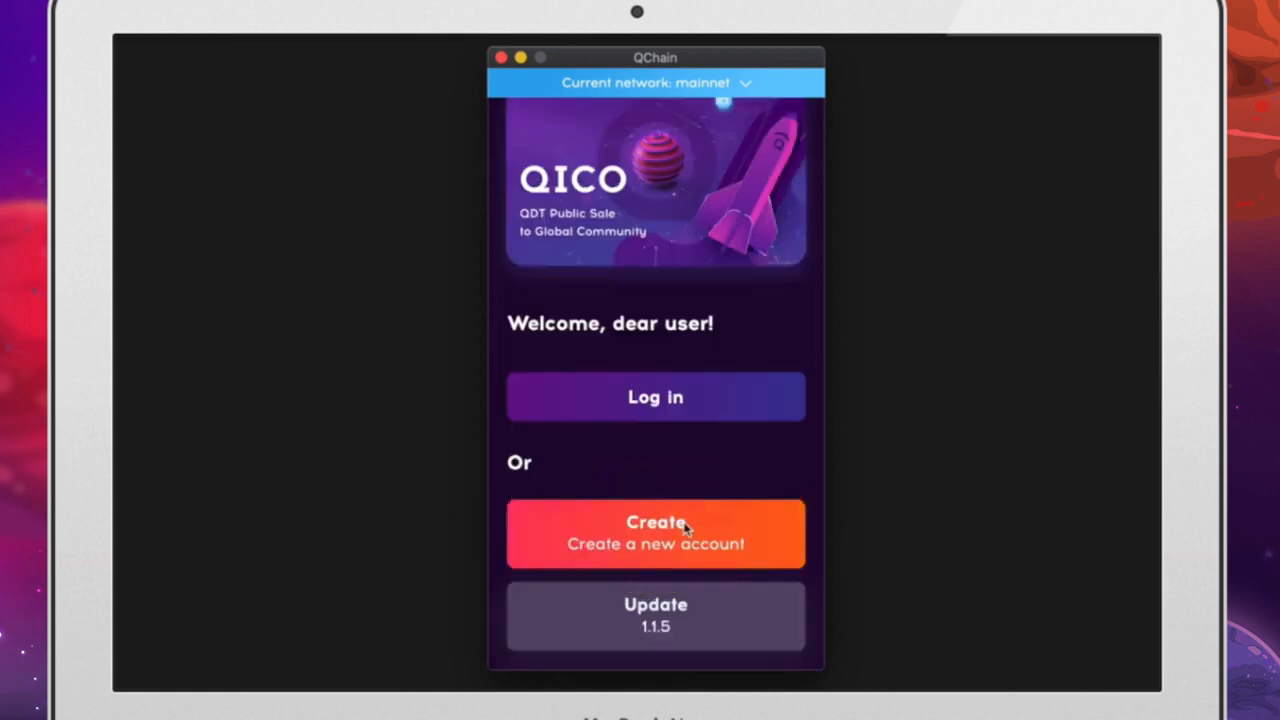
Step: Create a new account with name and password, accepting the User Agreement
left_click(655, 533)
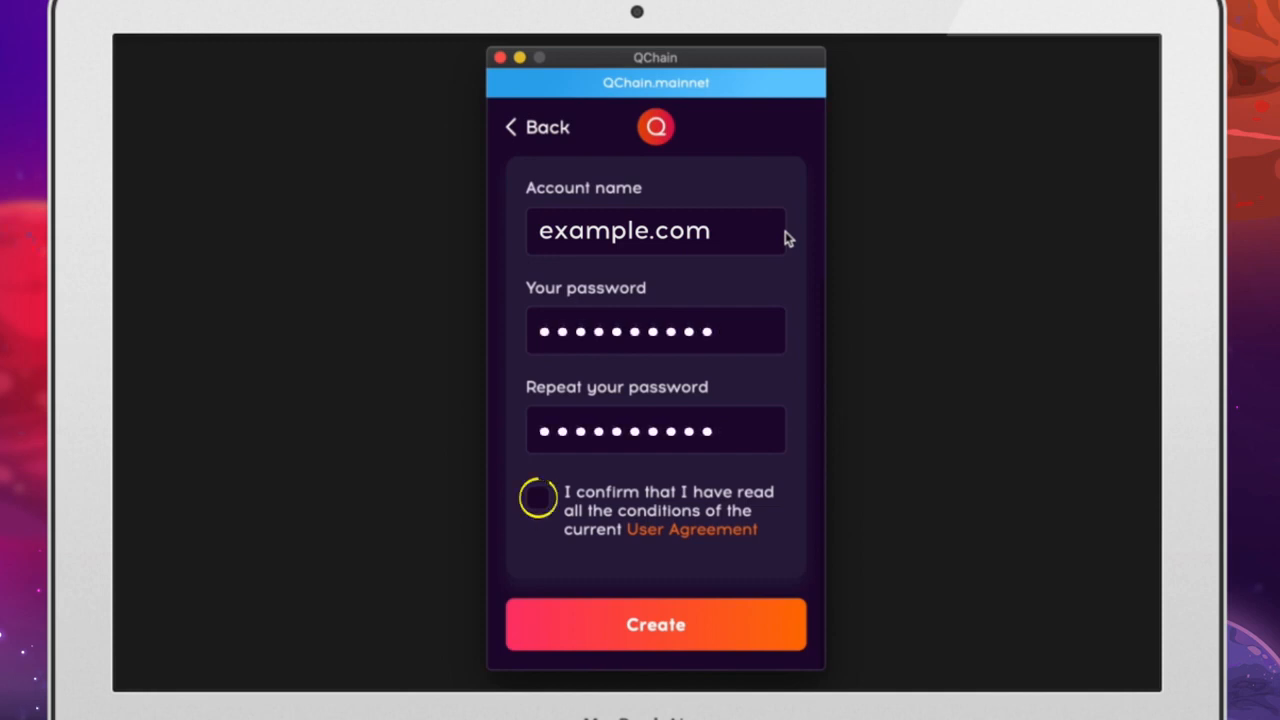
left_click(537, 498)
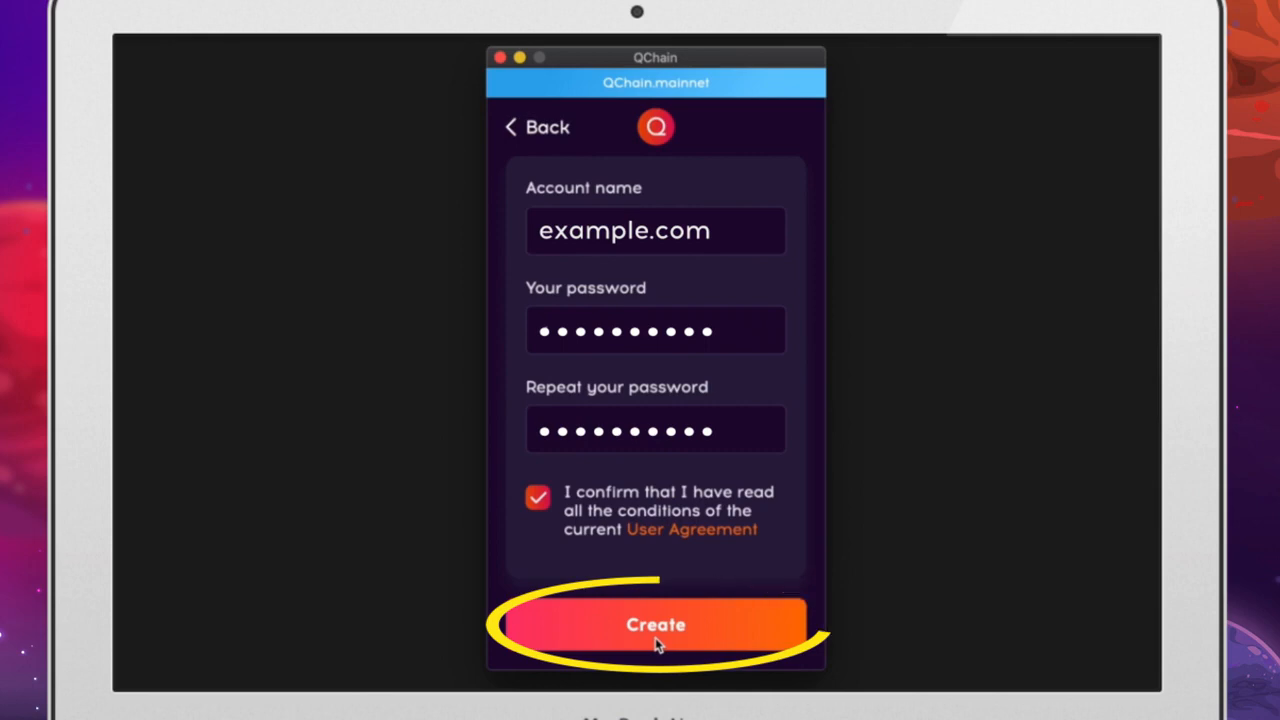
left_click(655, 624)
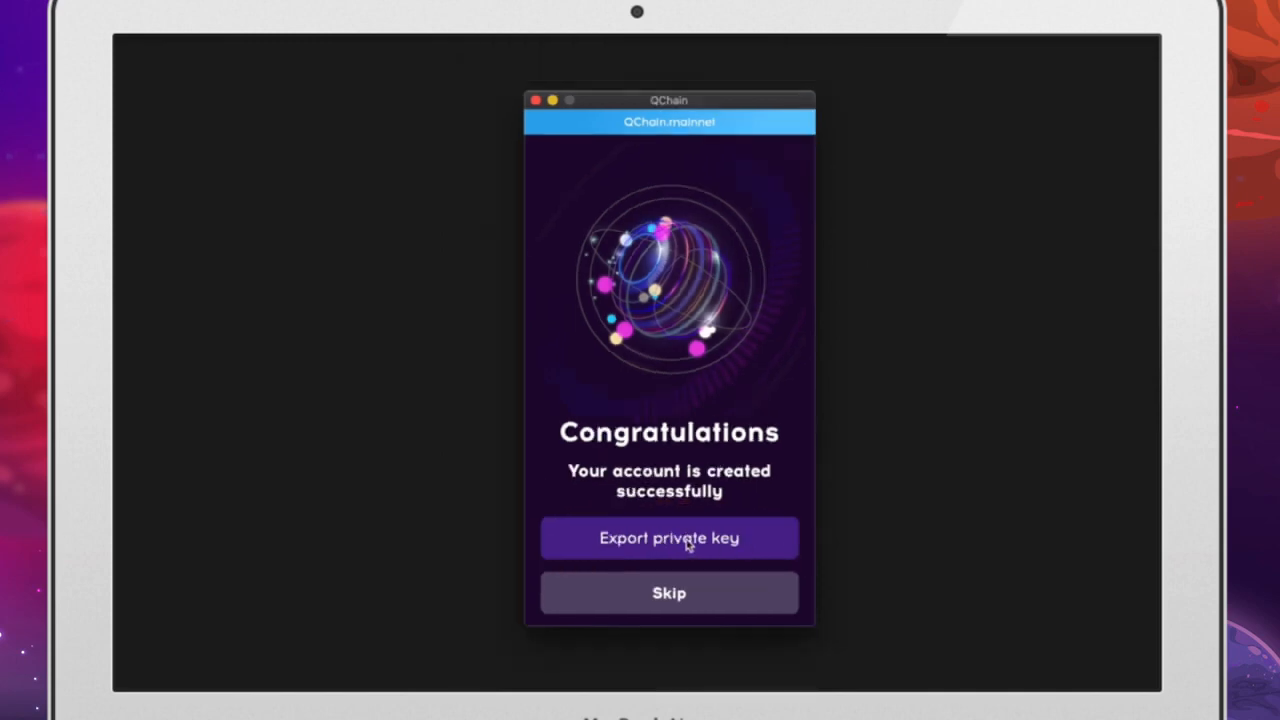
left_click(668, 538)
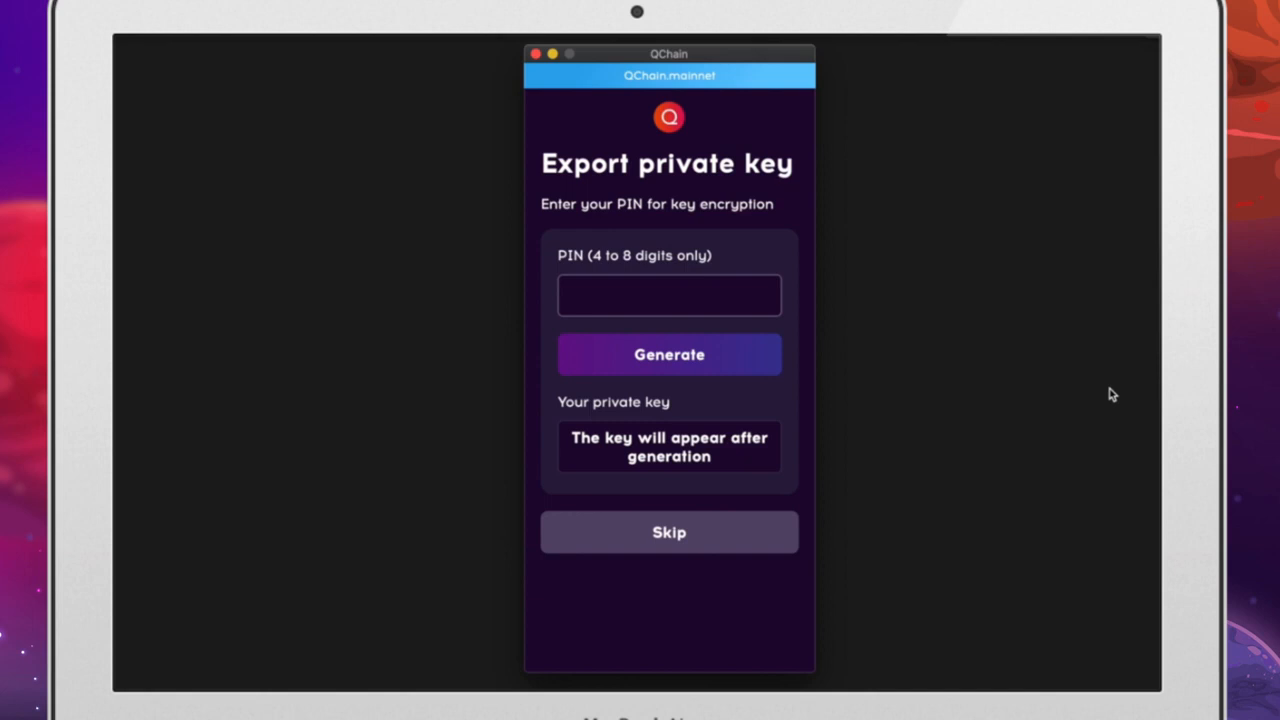
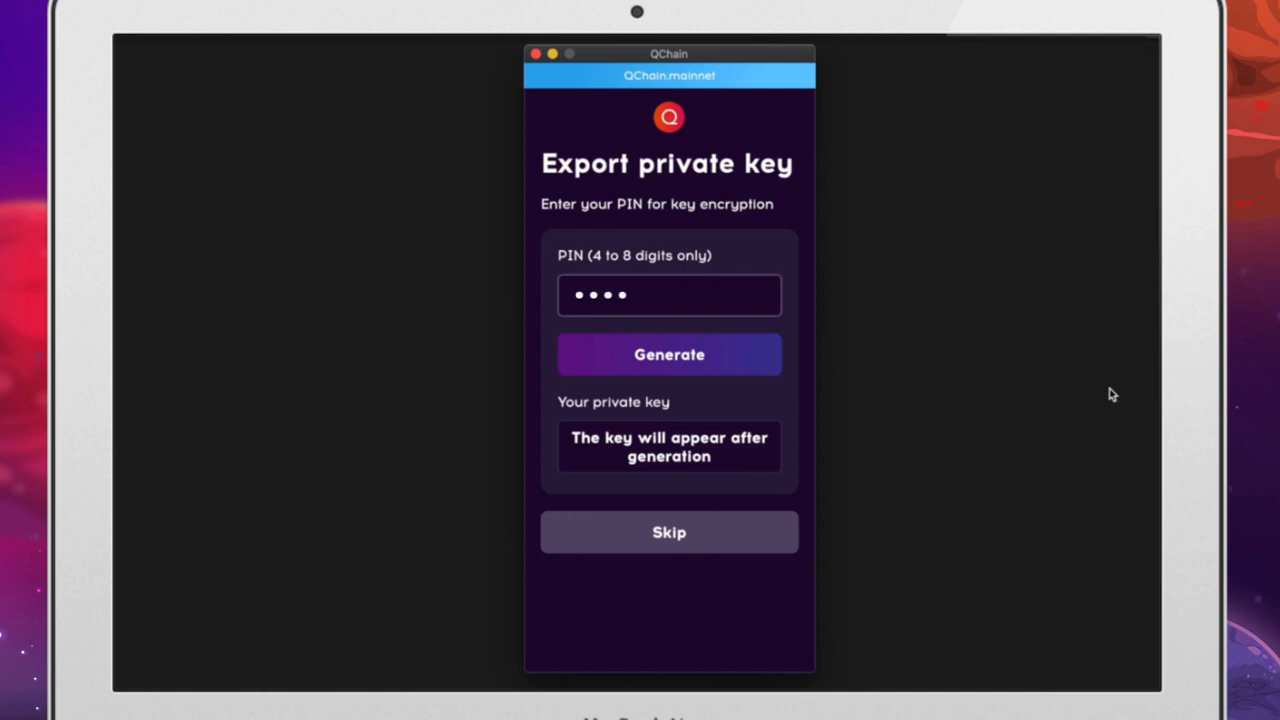
mouse_move(705, 365)
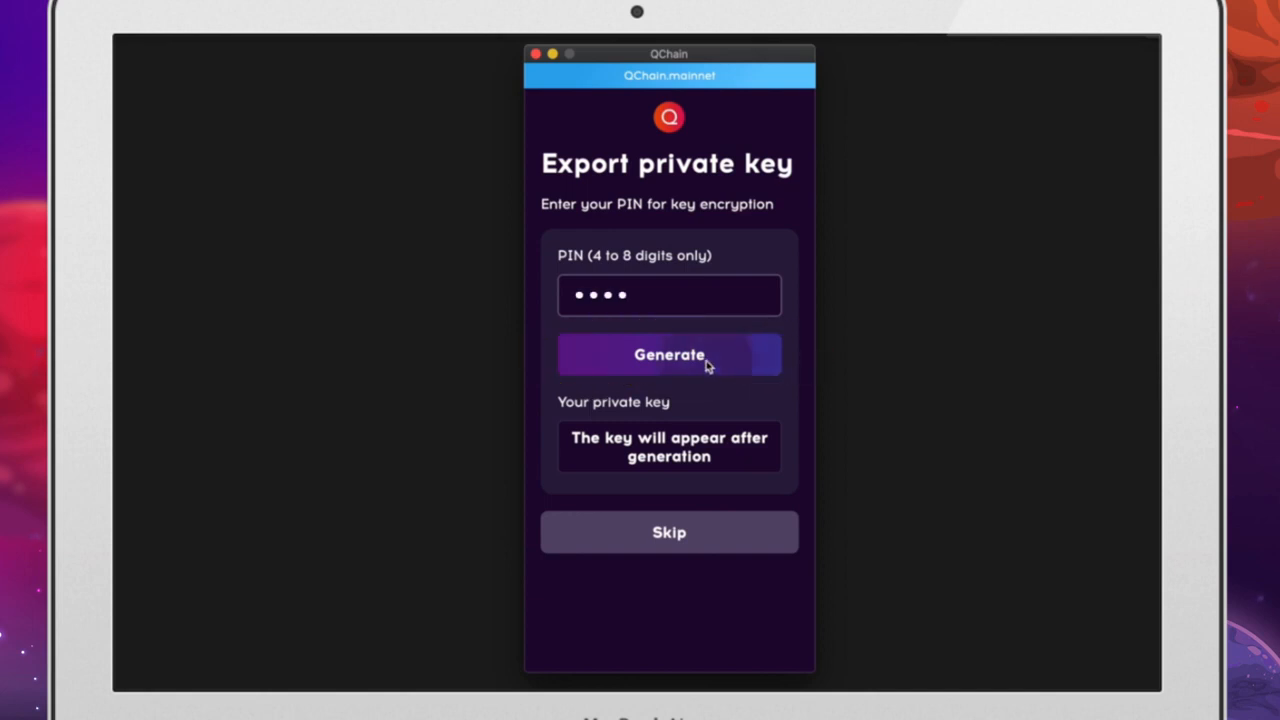
left_click(668, 354)
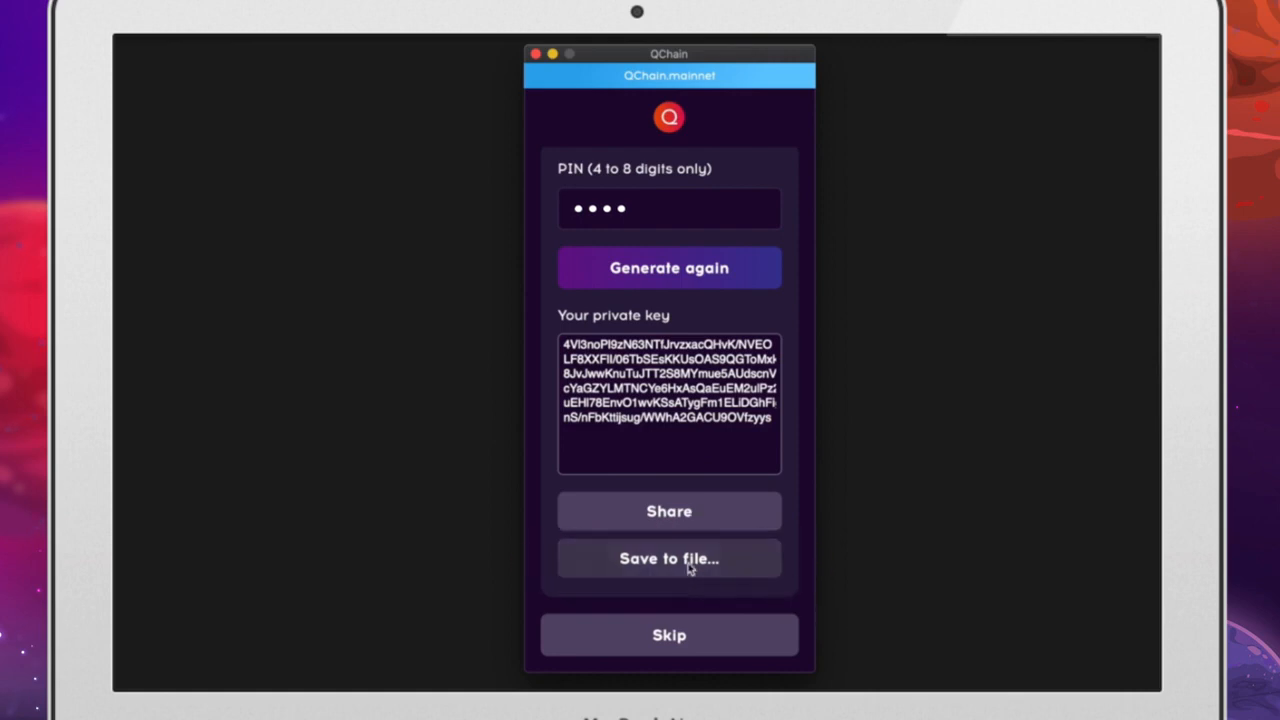
Step: Save the private key to a file named export.pk
left_click(668, 558)
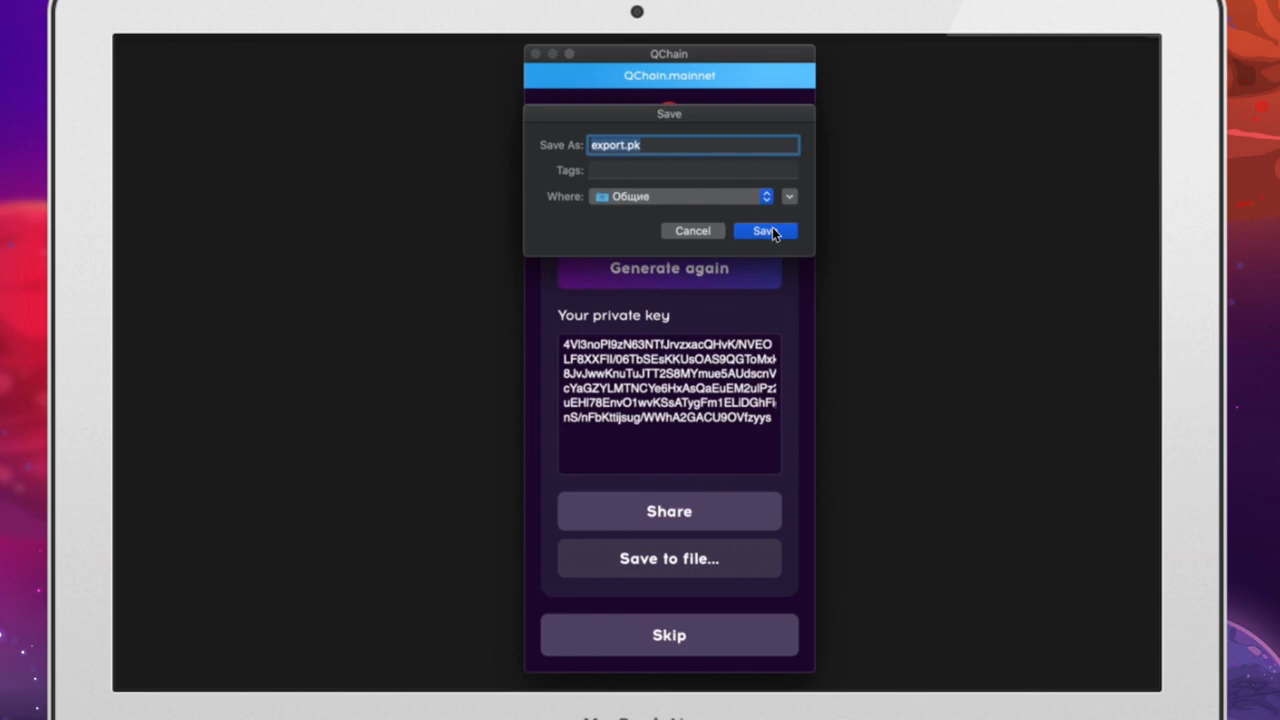
left_click(764, 231)
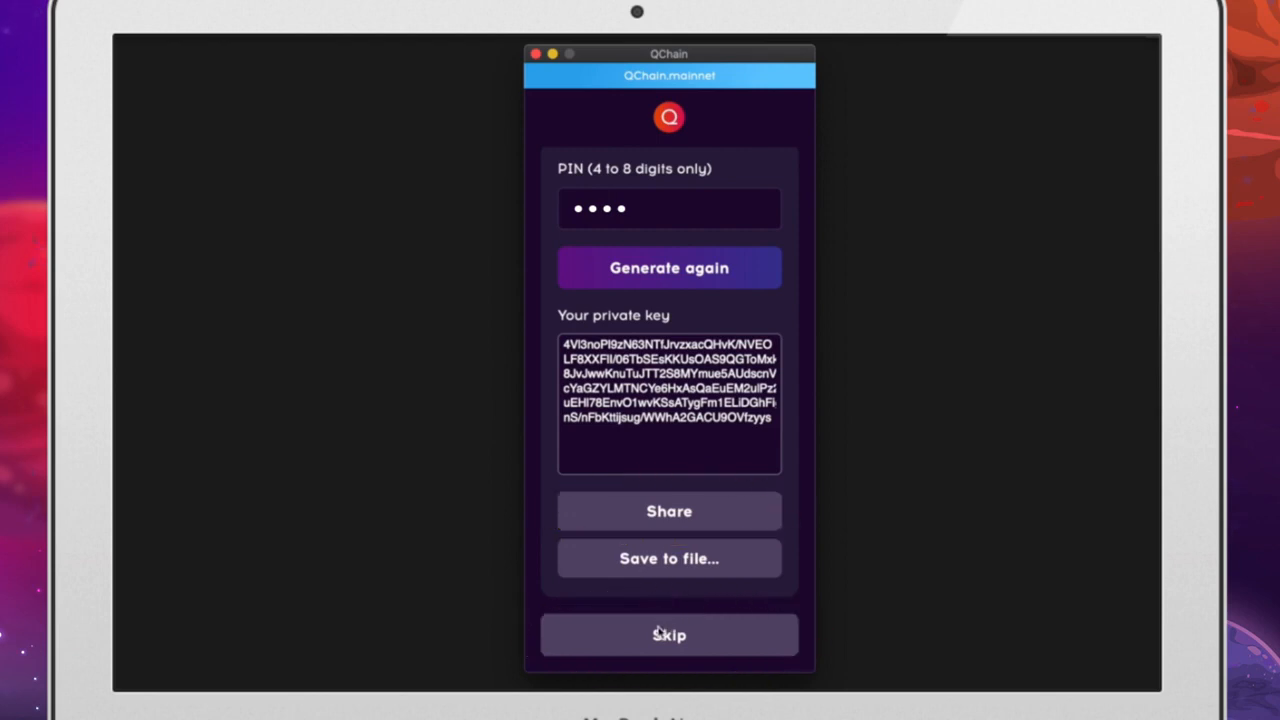
Step: Skip the export screen and log in to the existing account with its password
left_click(669, 635)
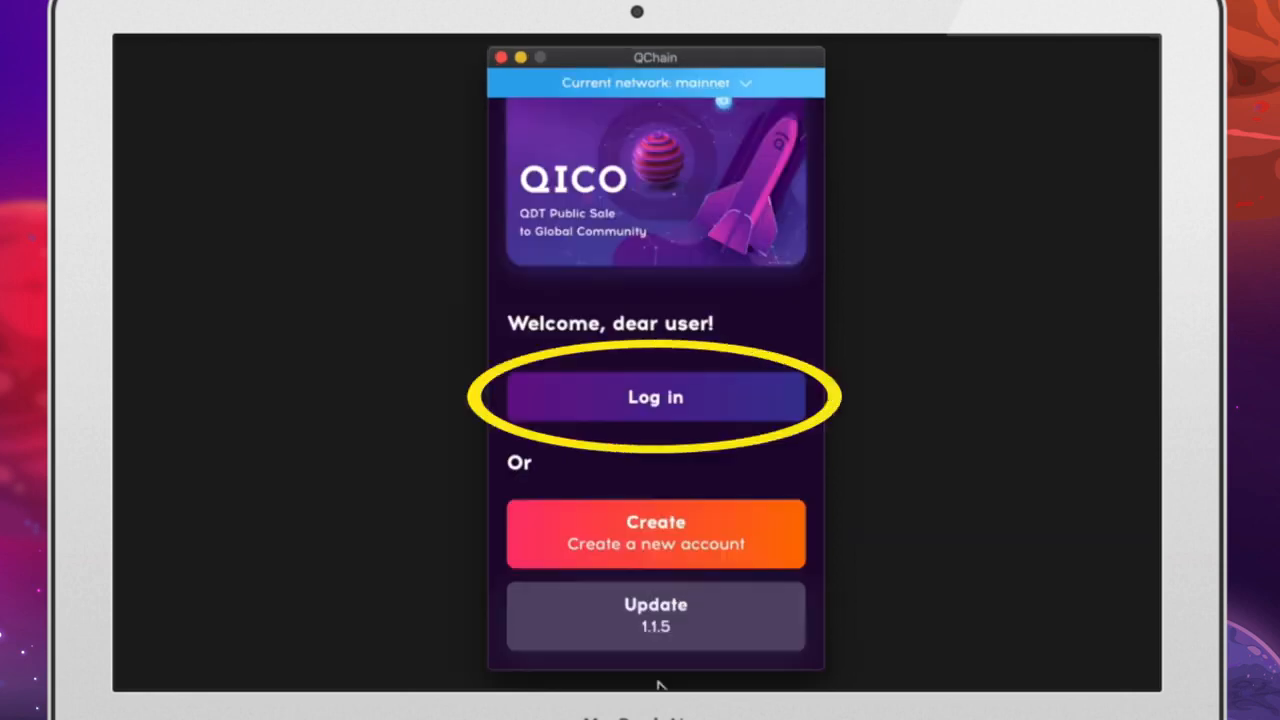
left_click(655, 396)
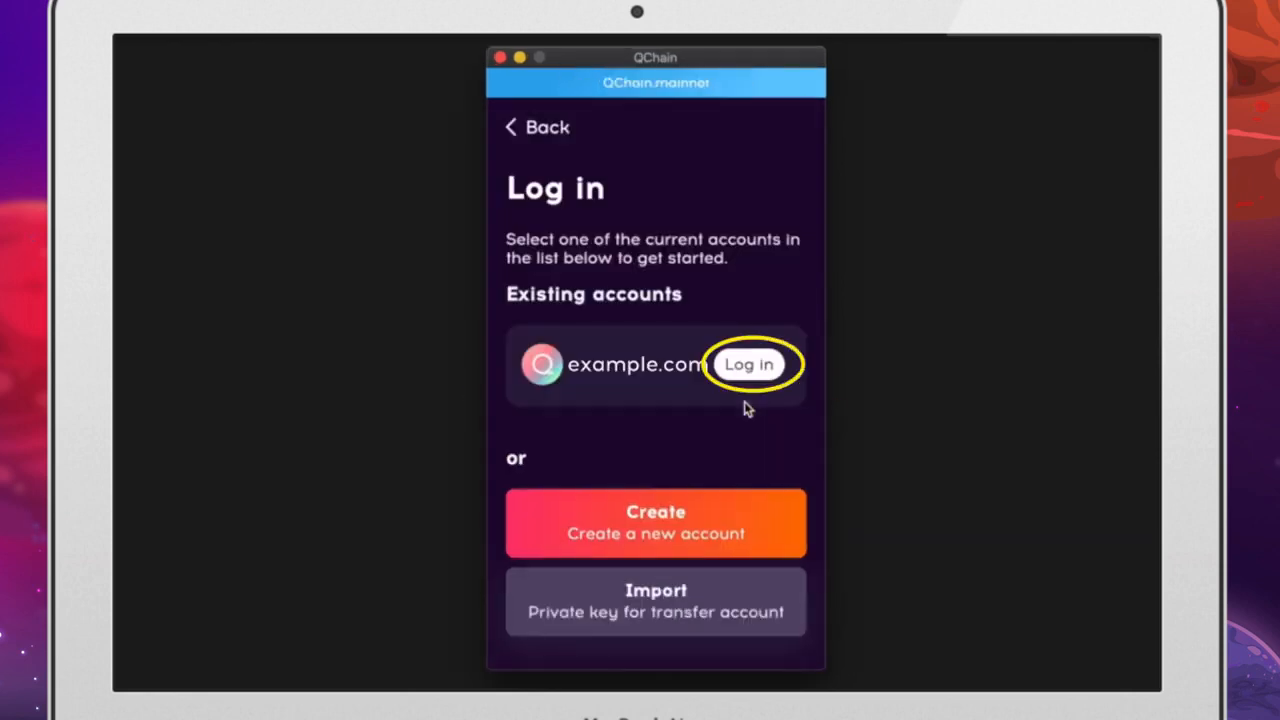
left_click(749, 364)
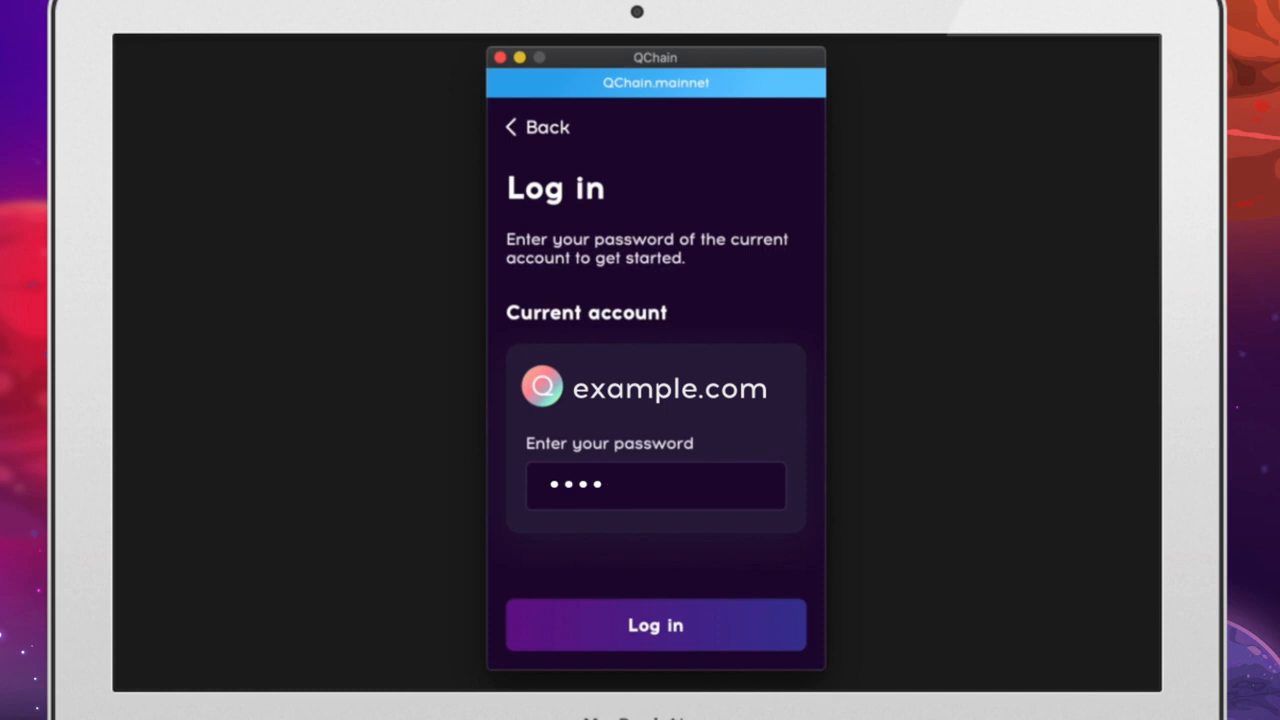
left_click(655, 624)
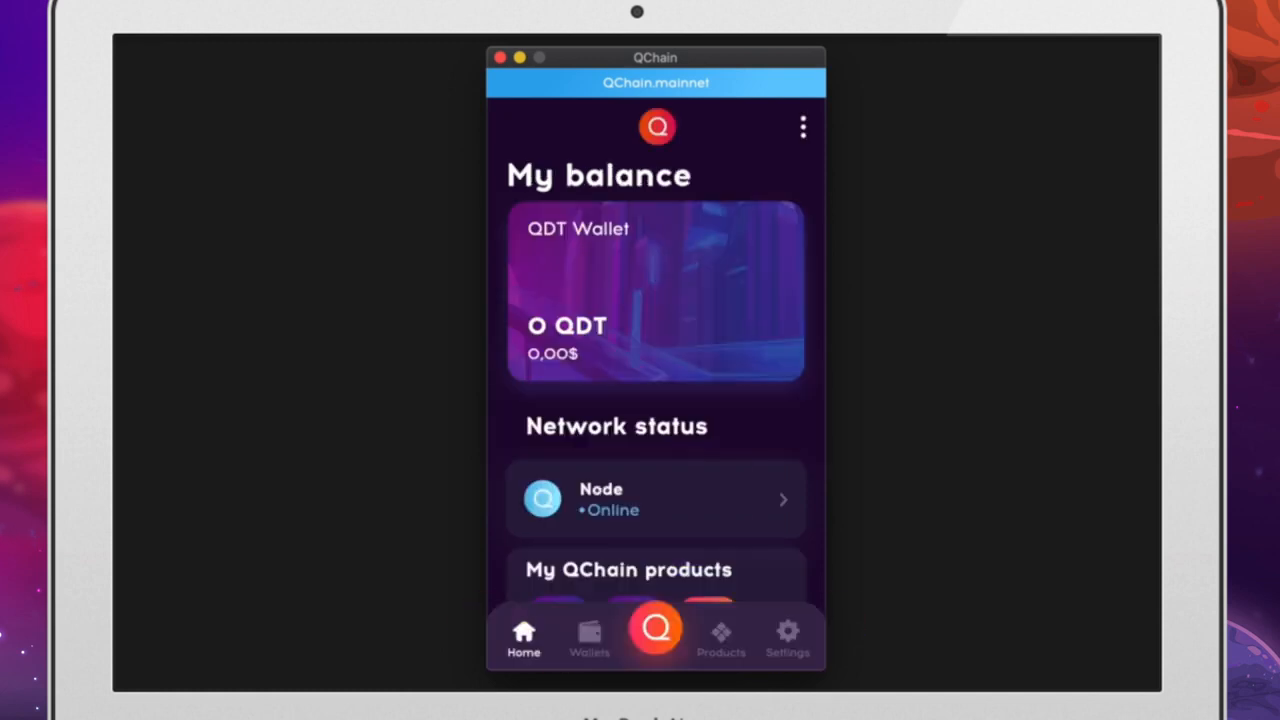